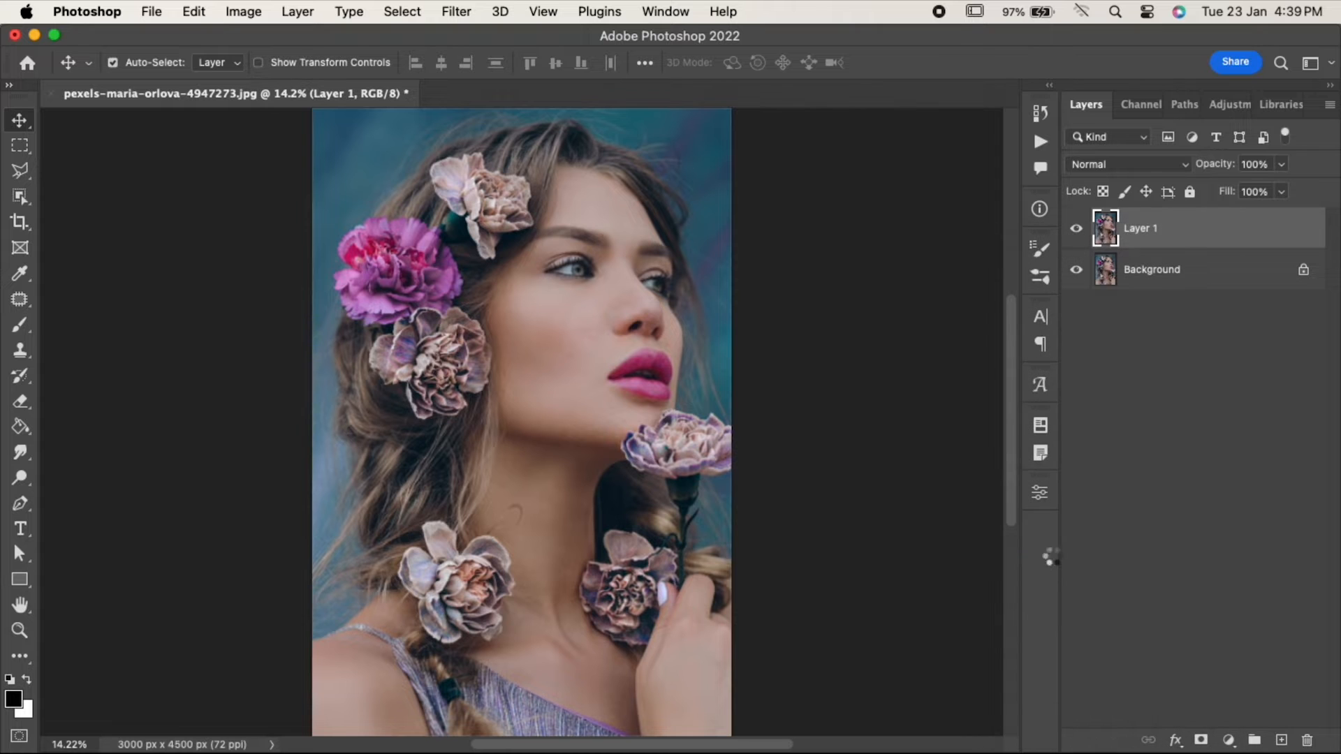
# - Open the Filter Gallery on Layer 1, fit the portrait in the preview, and expand Texture
pyautogui.click(456, 11)
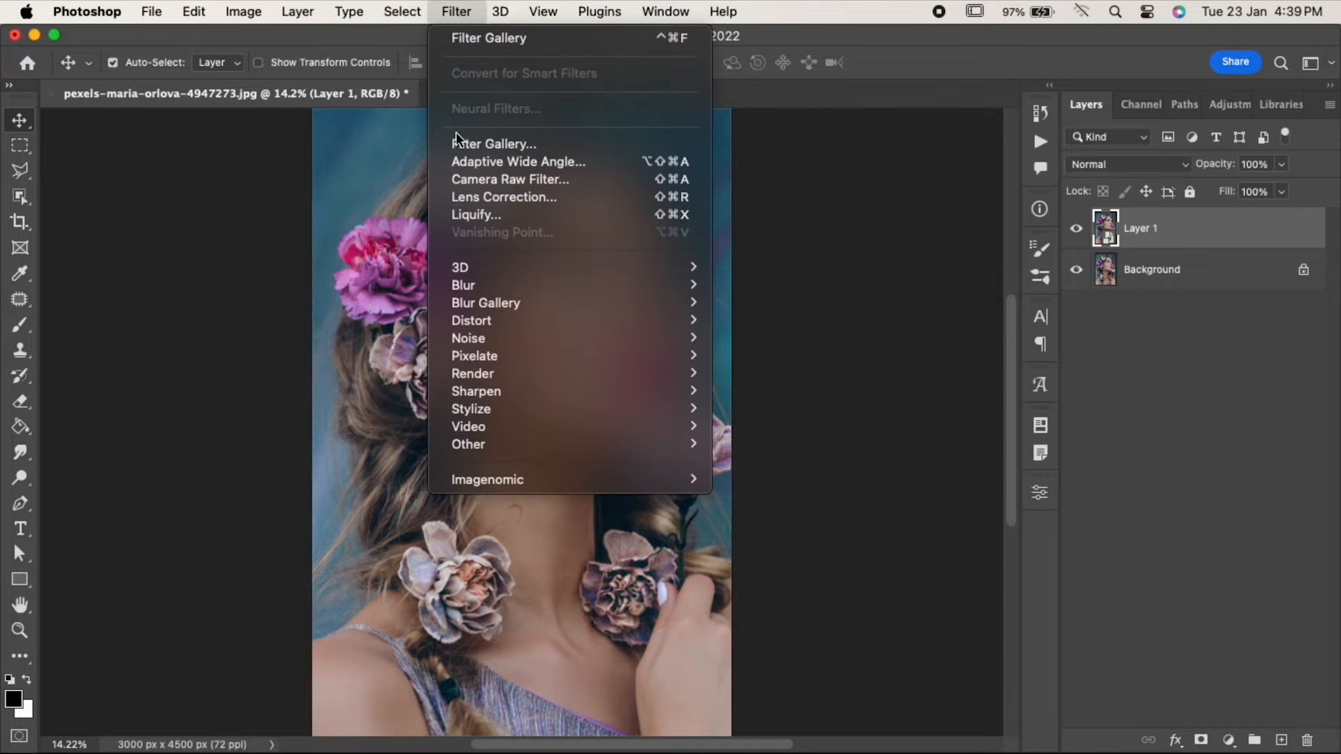
pyautogui.click(494, 144)
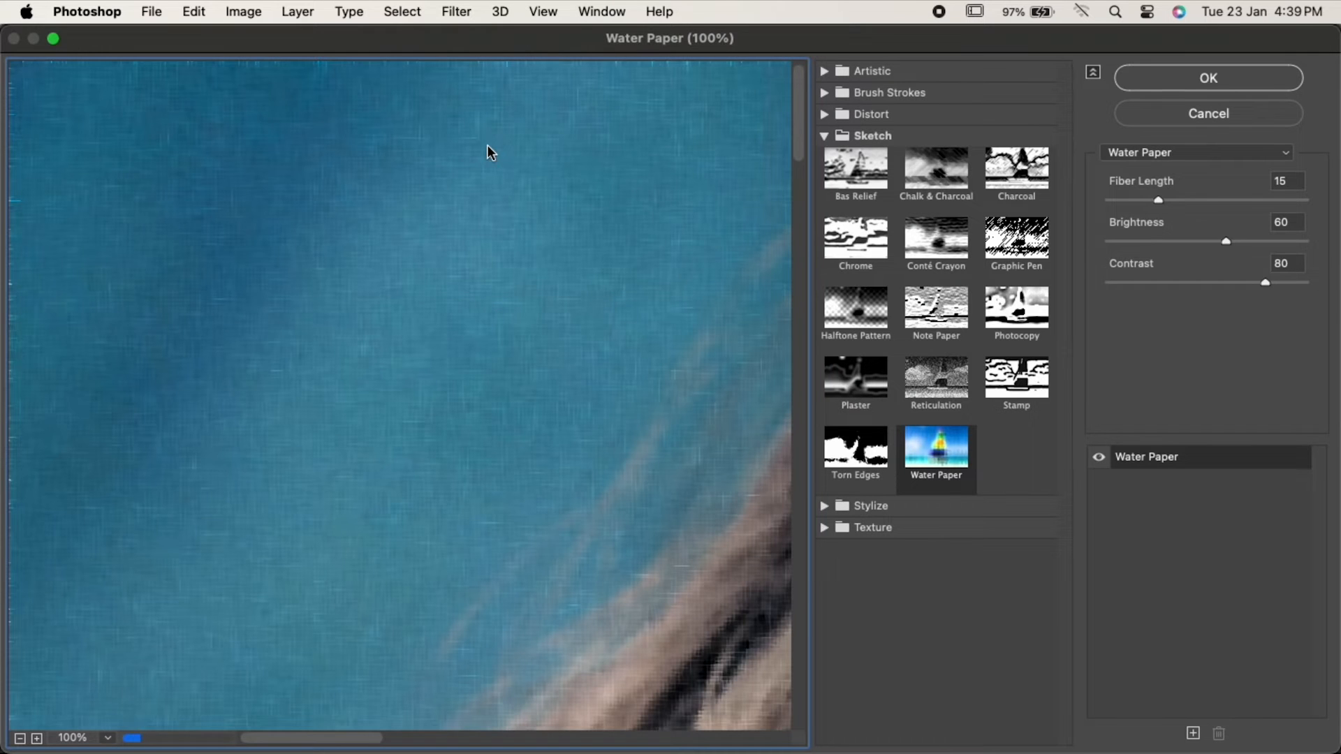
pyautogui.click(106, 737)
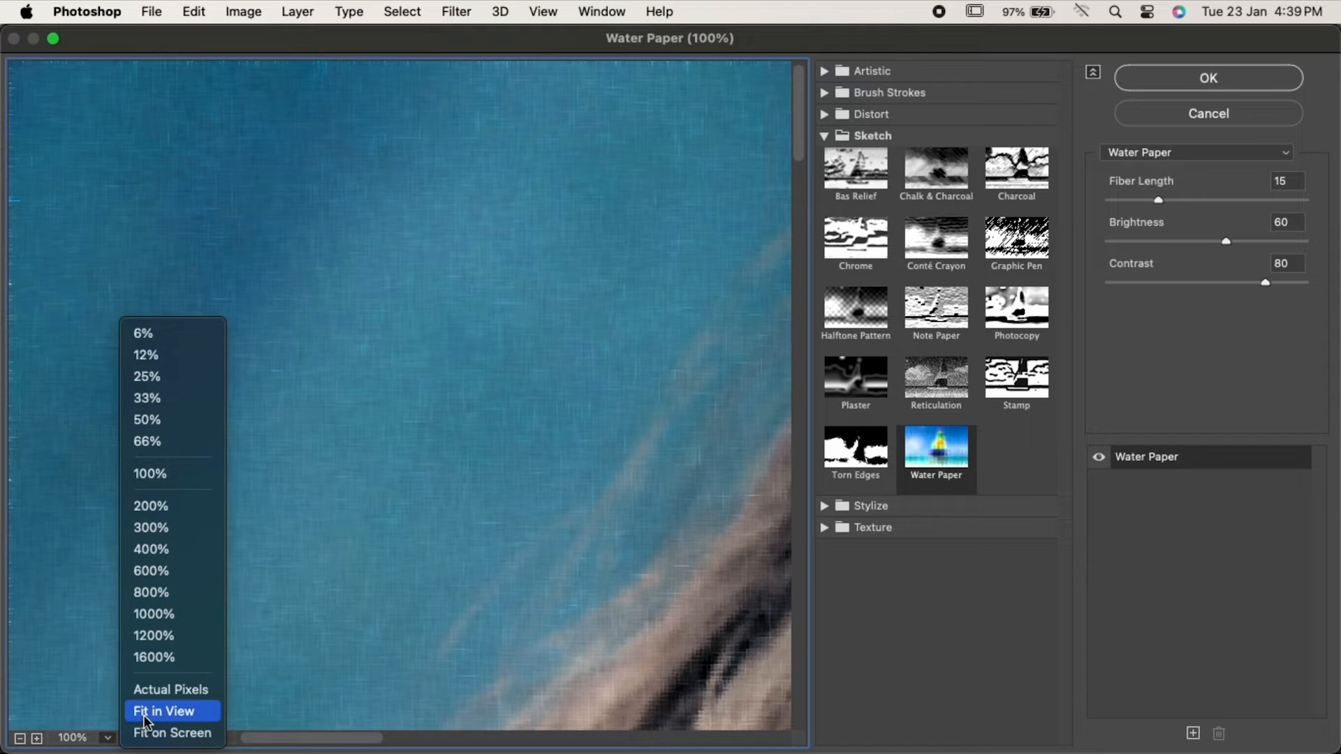
pyautogui.click(163, 711)
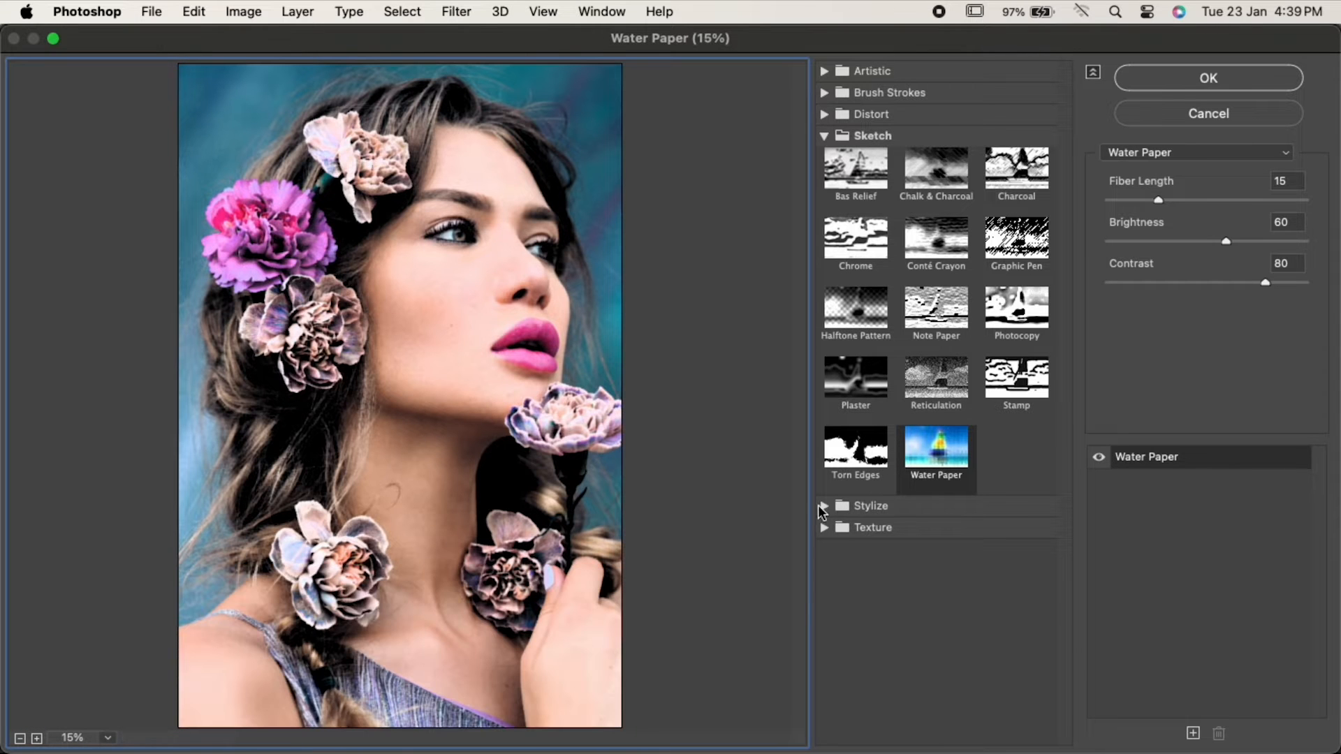
pyautogui.click(936, 569)
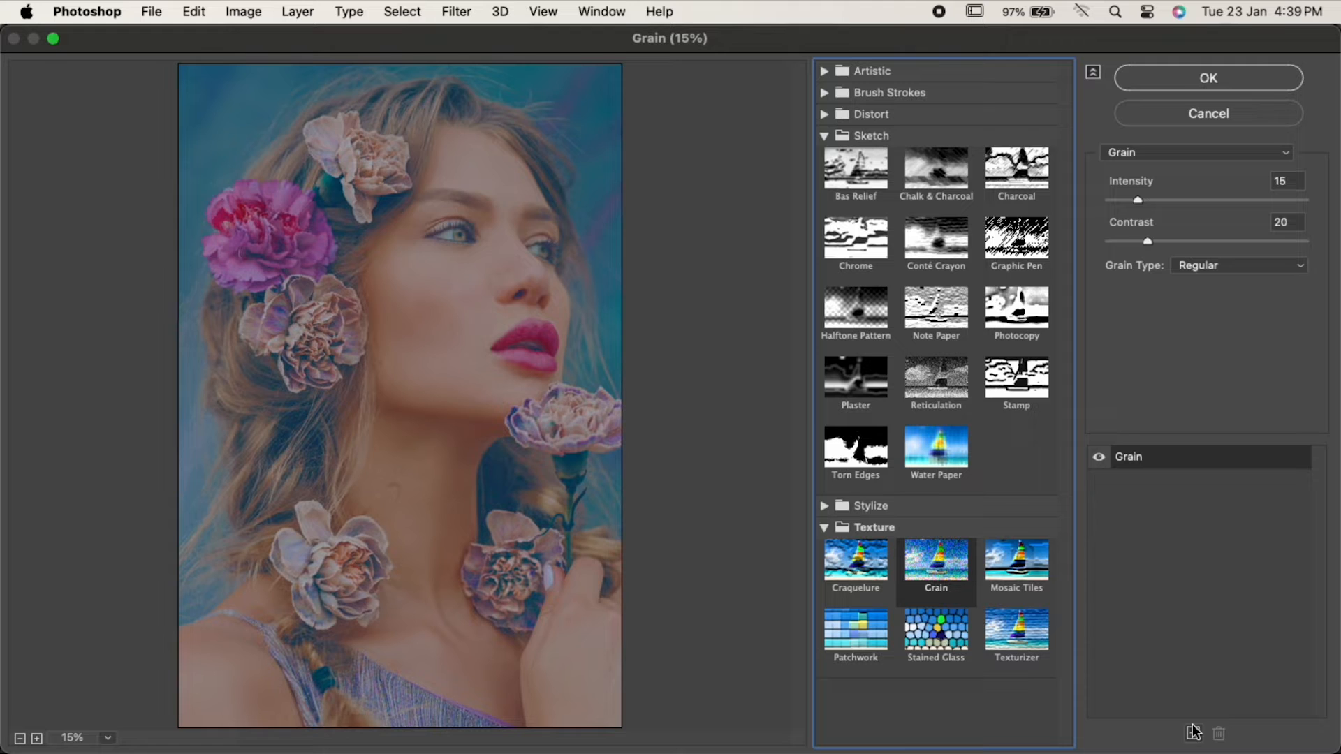
# - Stack Stamp and Graphic Pen effect layers above Grain, then reselect Grain
pyautogui.click(1192, 732)
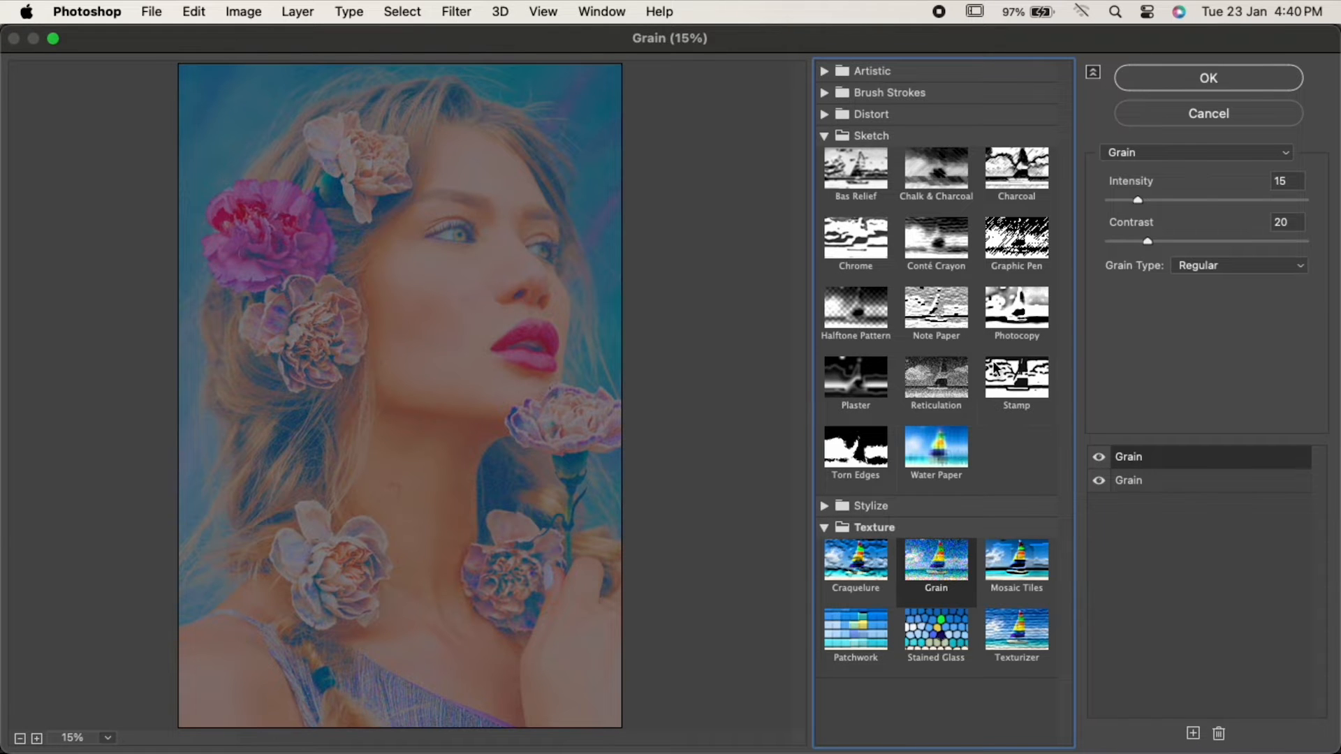
pyautogui.click(1016, 381)
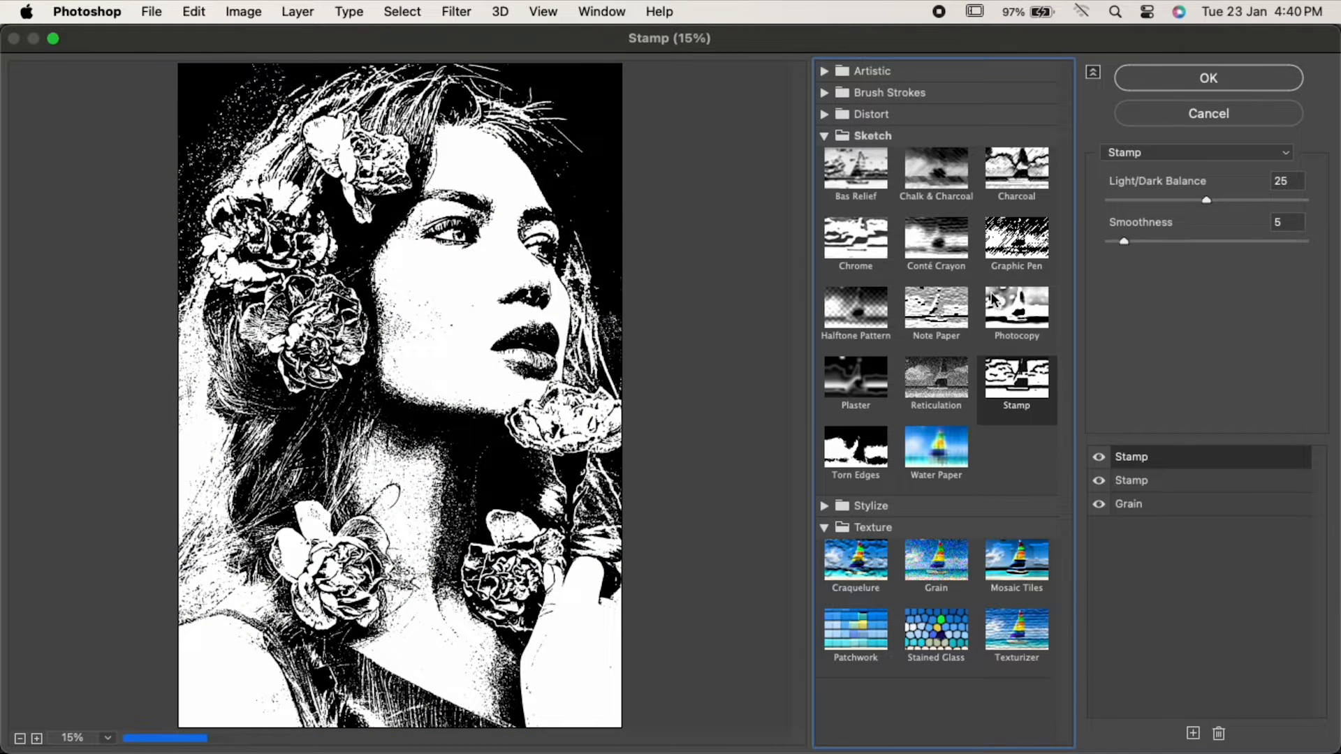
pyautogui.click(1016, 240)
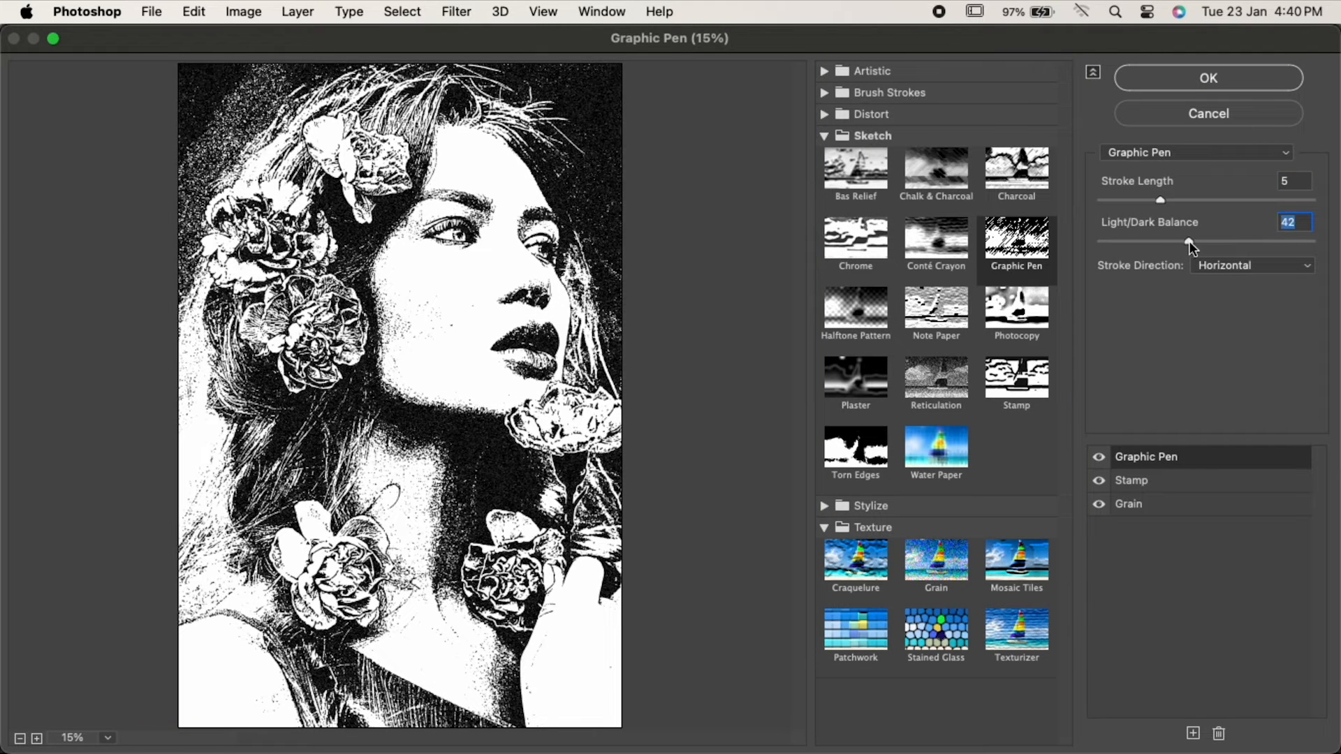
pyautogui.click(1131, 480)
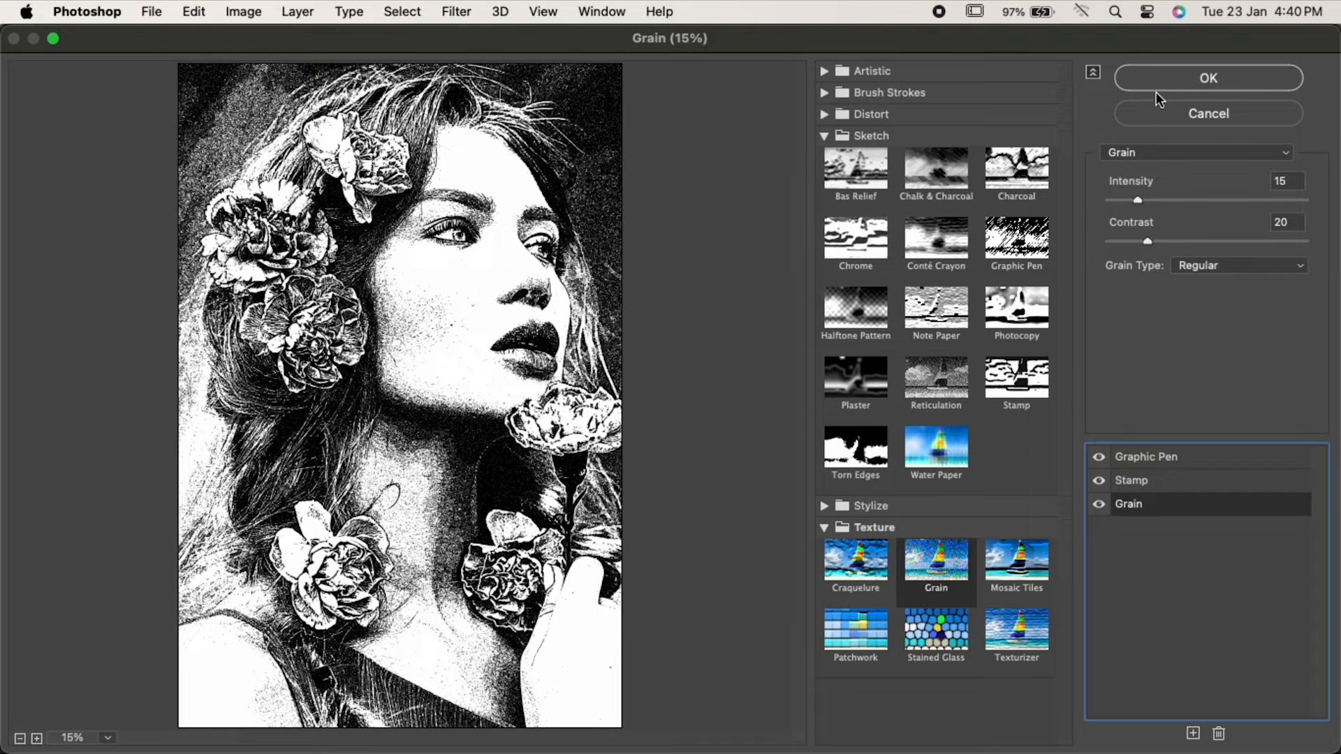
# - Apply the filter stack and set the Color Overlay blend mode to Color
pyautogui.click(1207, 78)
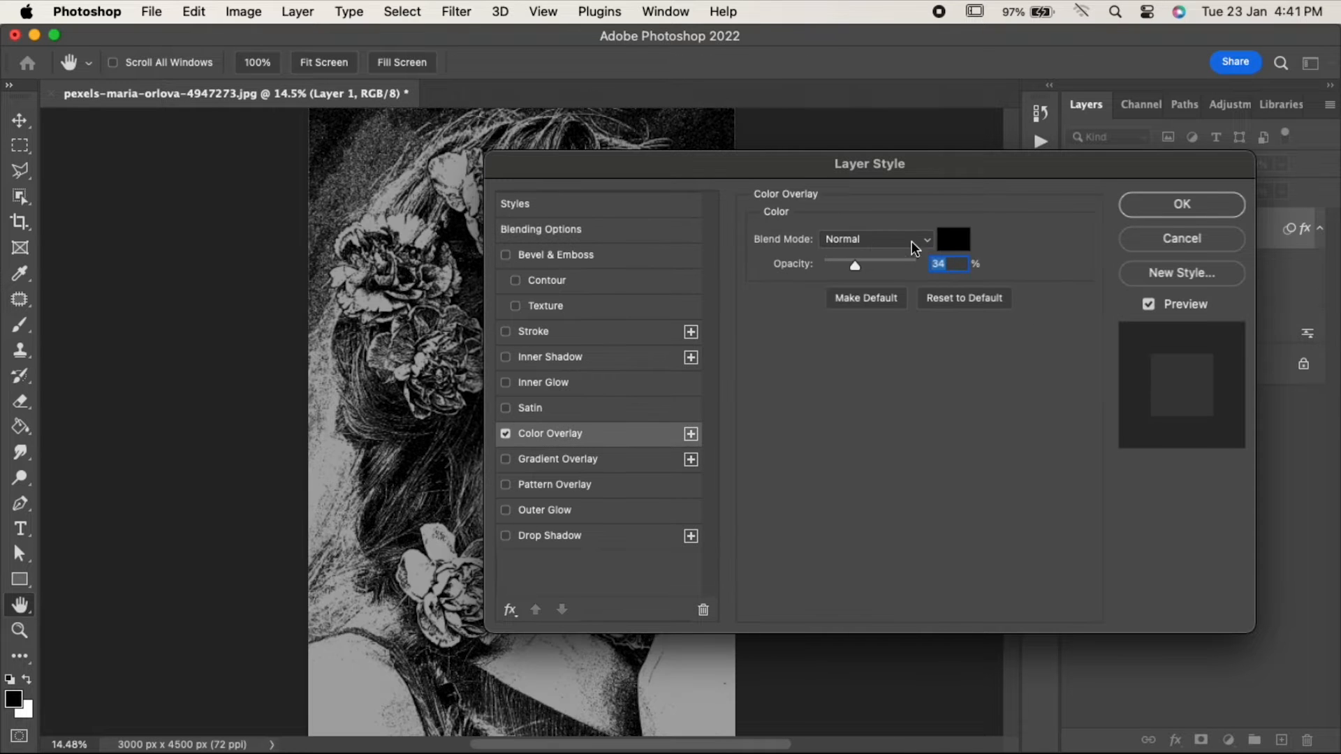
pyautogui.click(872, 239)
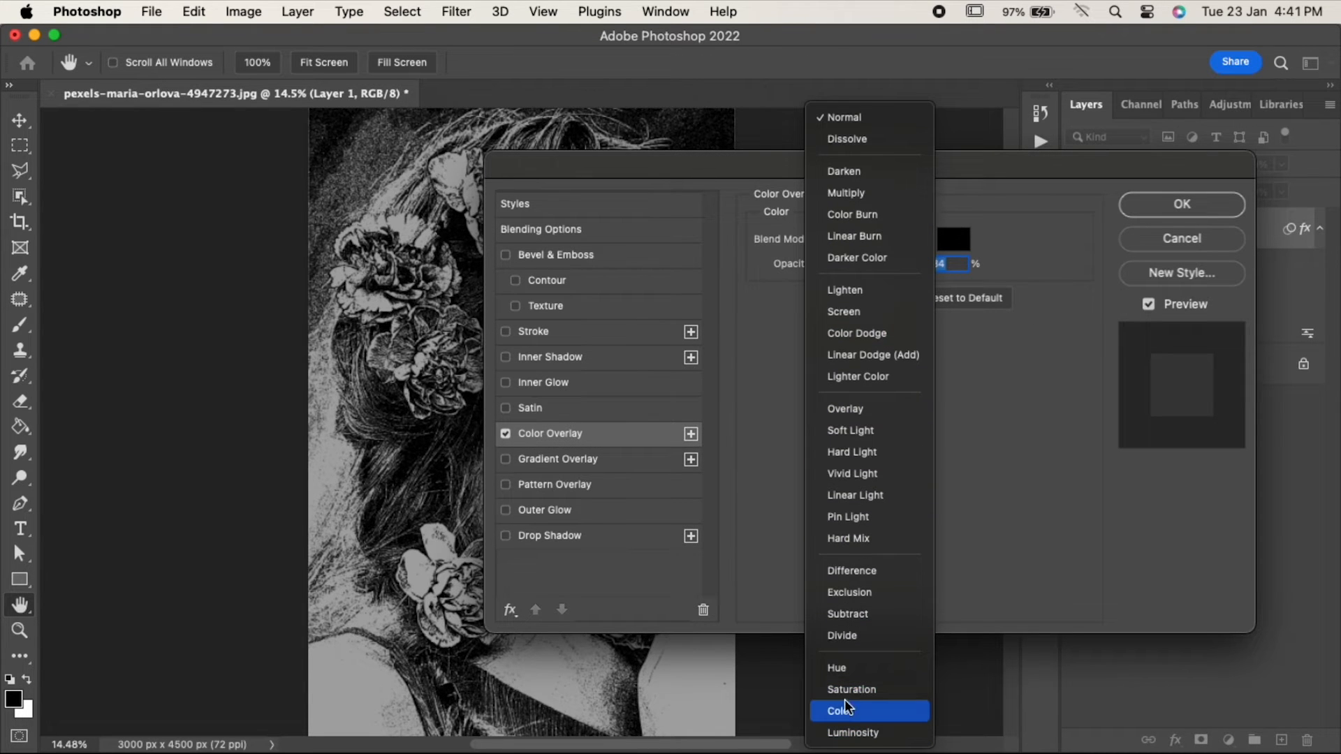
pyautogui.click(842, 711)
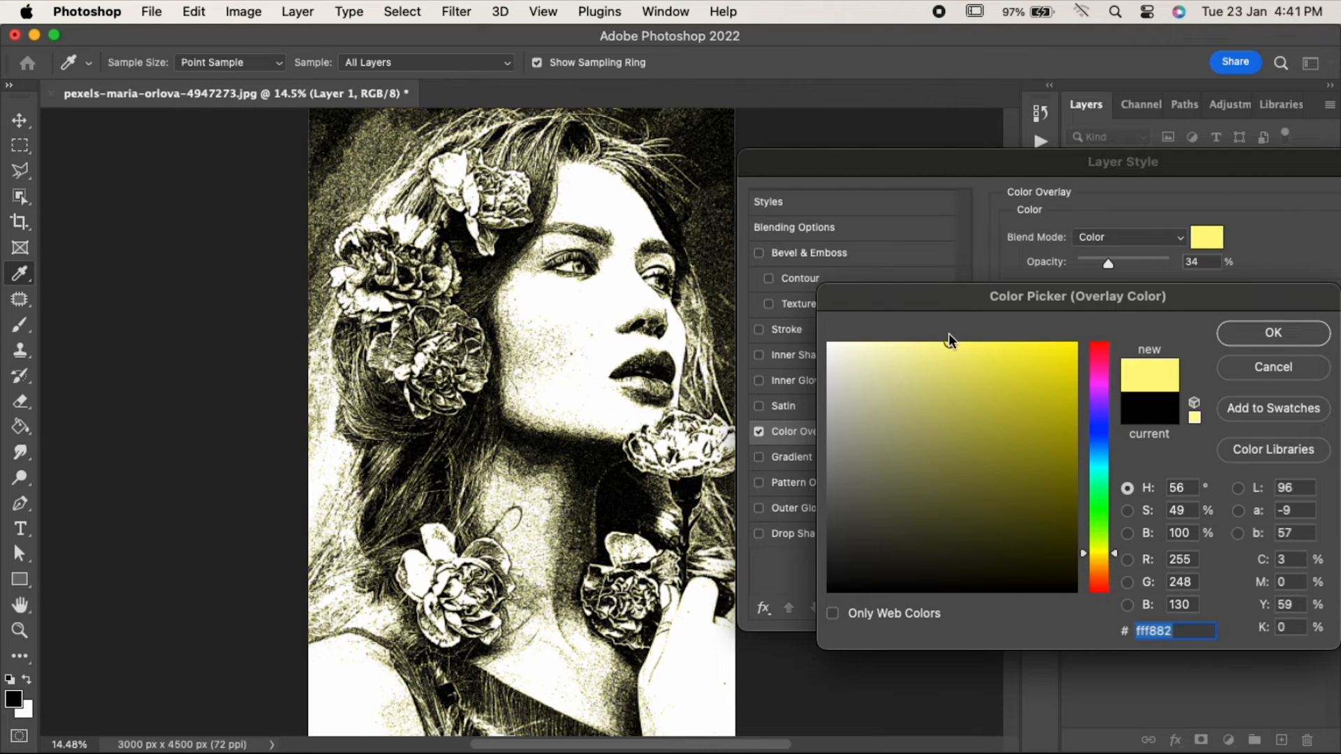
# - Pick a purple overlay colour, drop opacity to 23%, and commit the Layer Style
pyautogui.click(1272, 332)
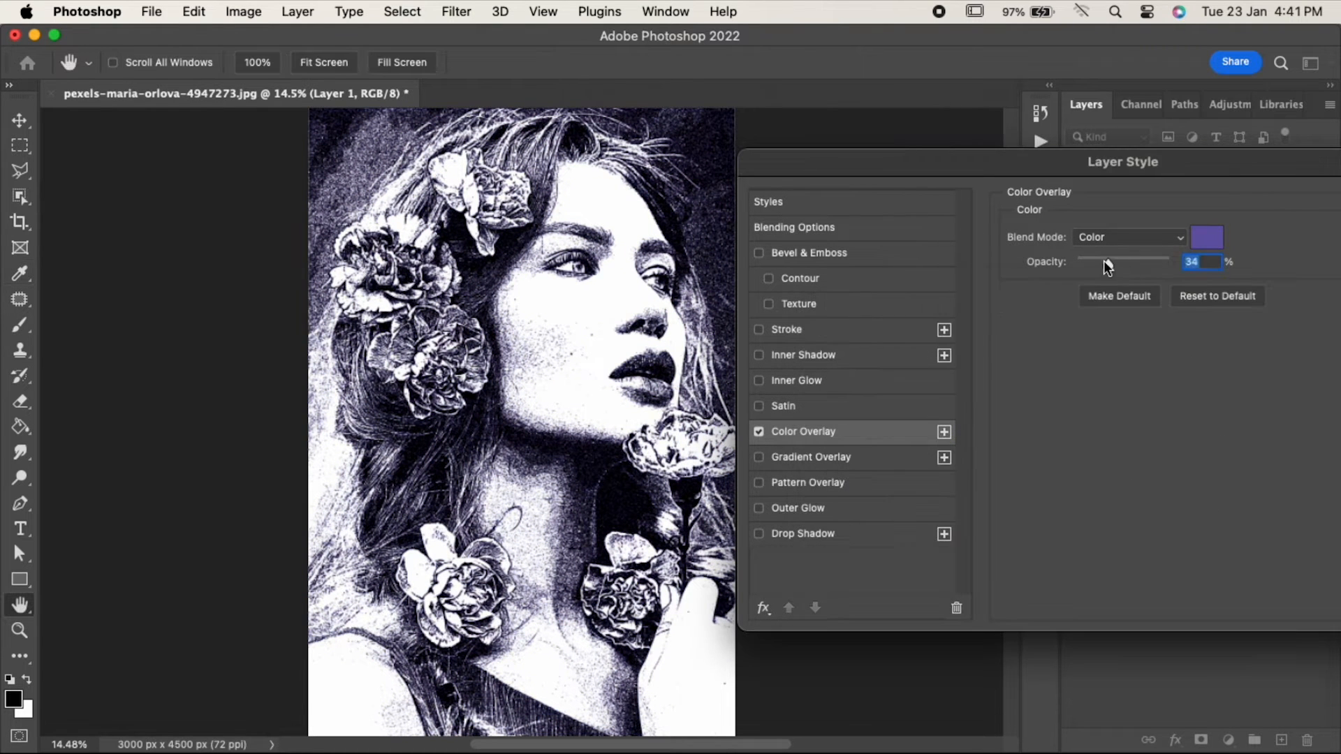
pyautogui.click(1207, 236)
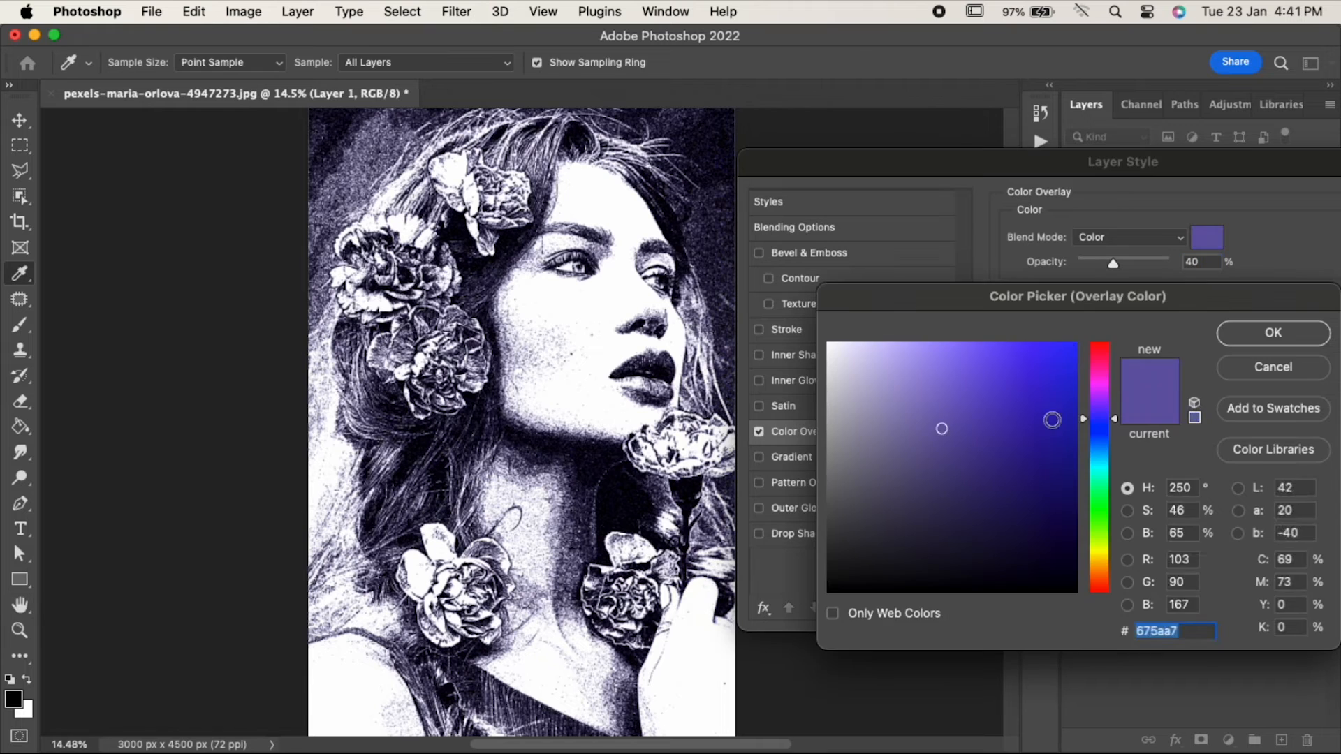
pyautogui.click(1272, 333)
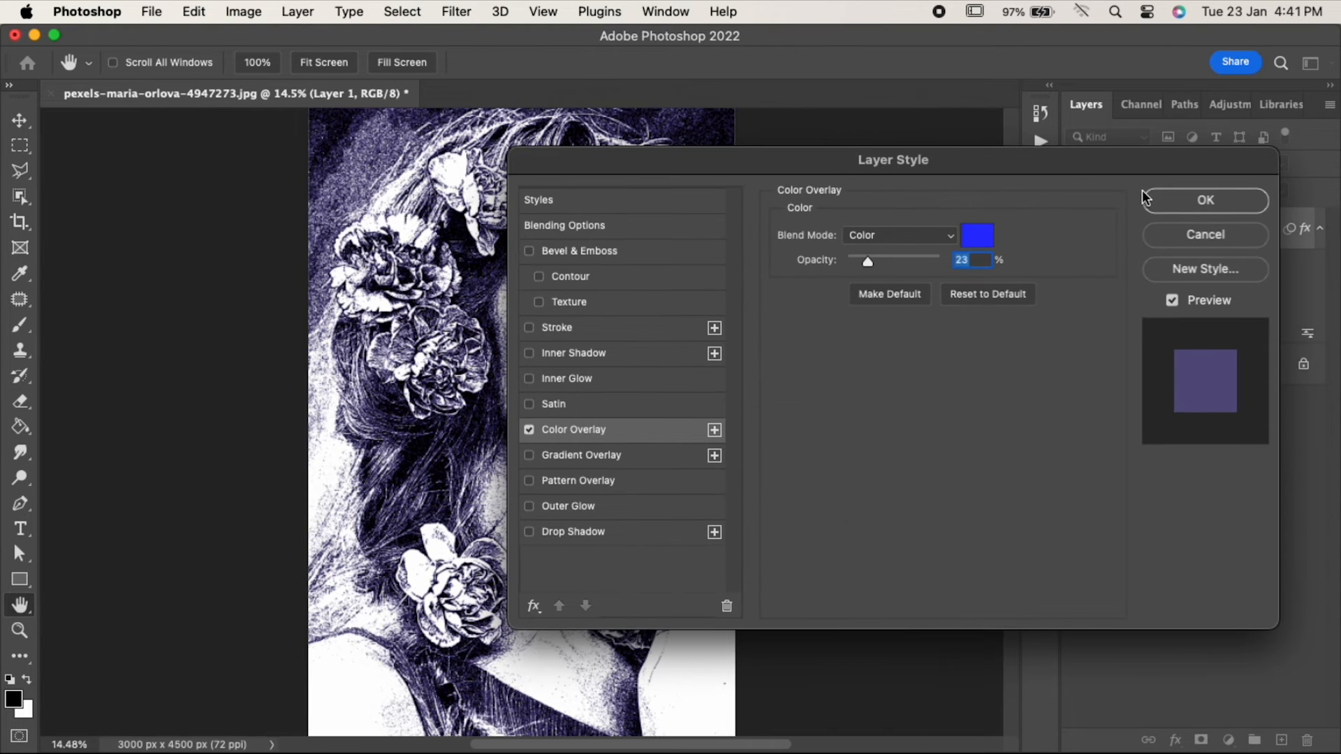
pyautogui.click(1205, 199)
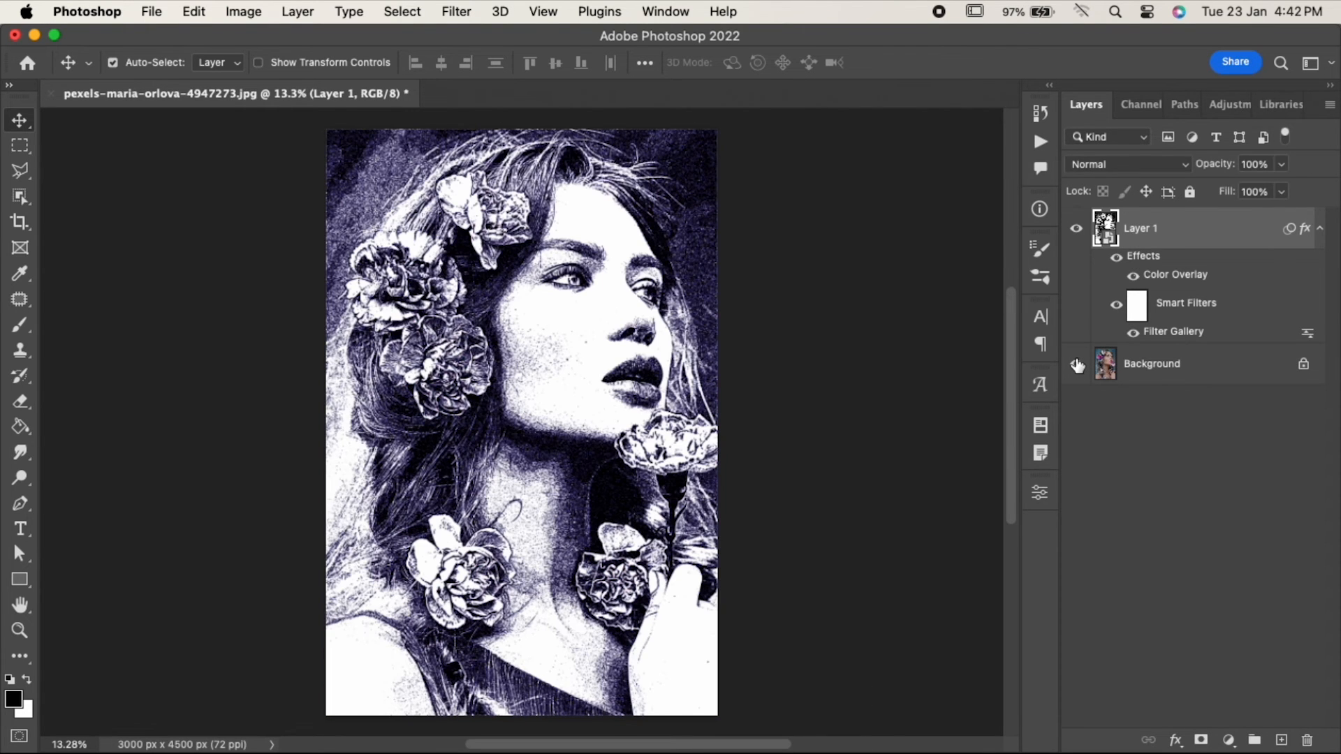
pyautogui.moveTo(1077, 365)
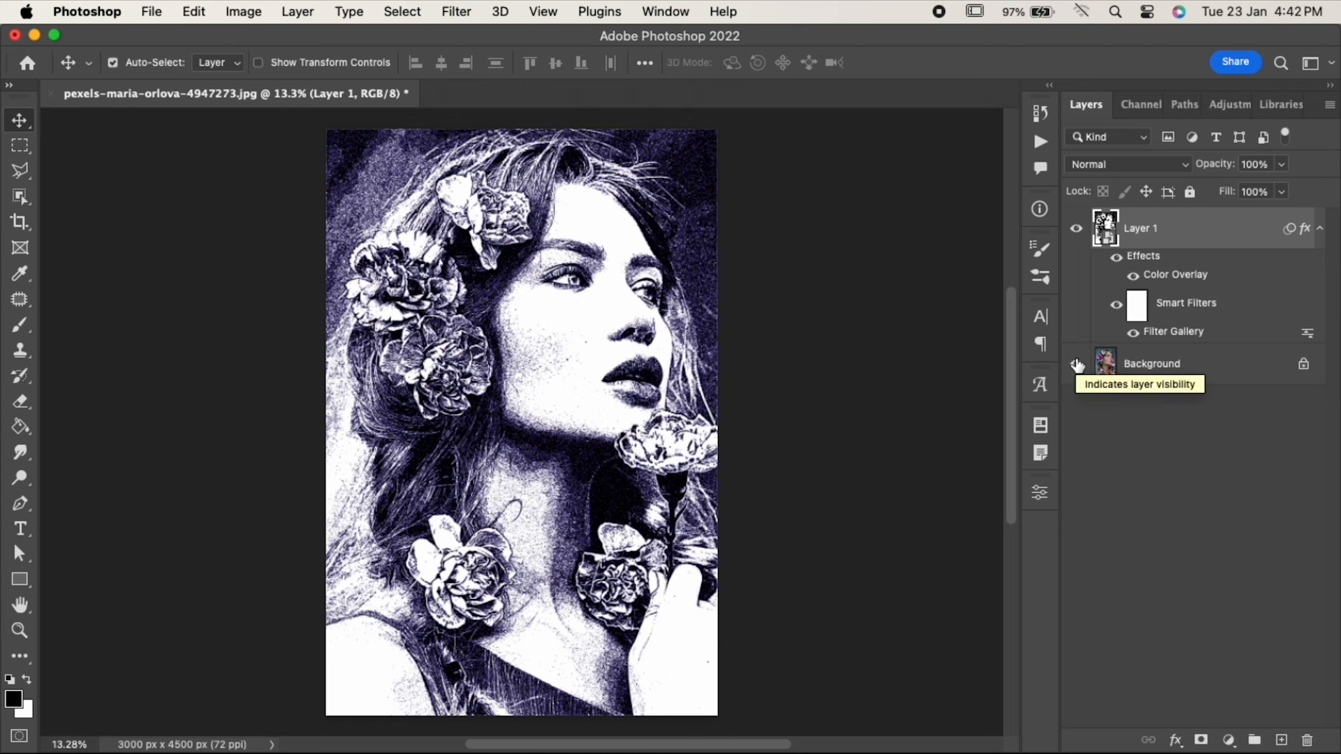